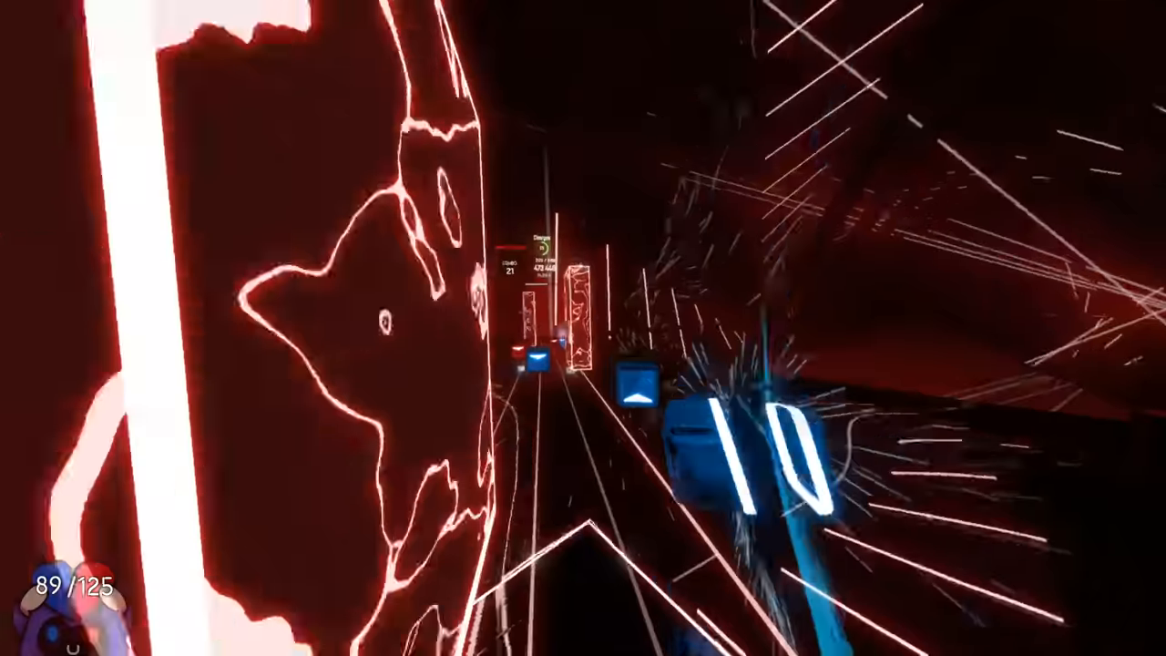
Pause Rum N' Bass on Expert+ mid-song to bring up the pause menu.
key("escape")
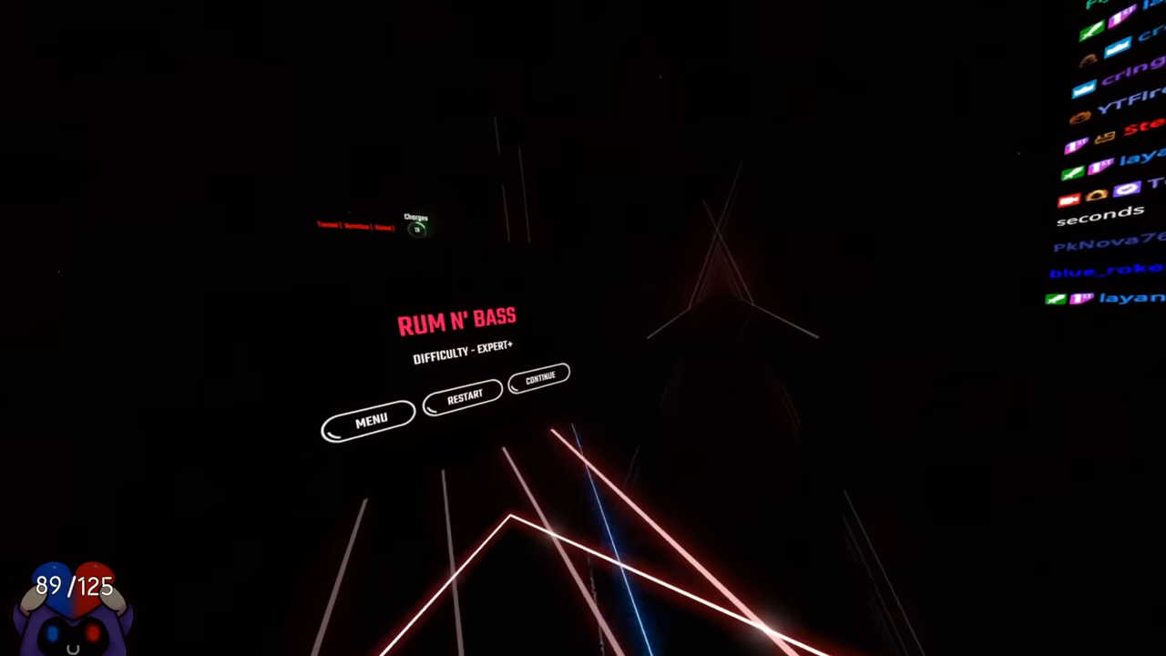
Leave the pause menu and clear Unlimited Power ft. Frank Bentley on Expert+ with 436,418 (A rank).
left_click(540, 376)
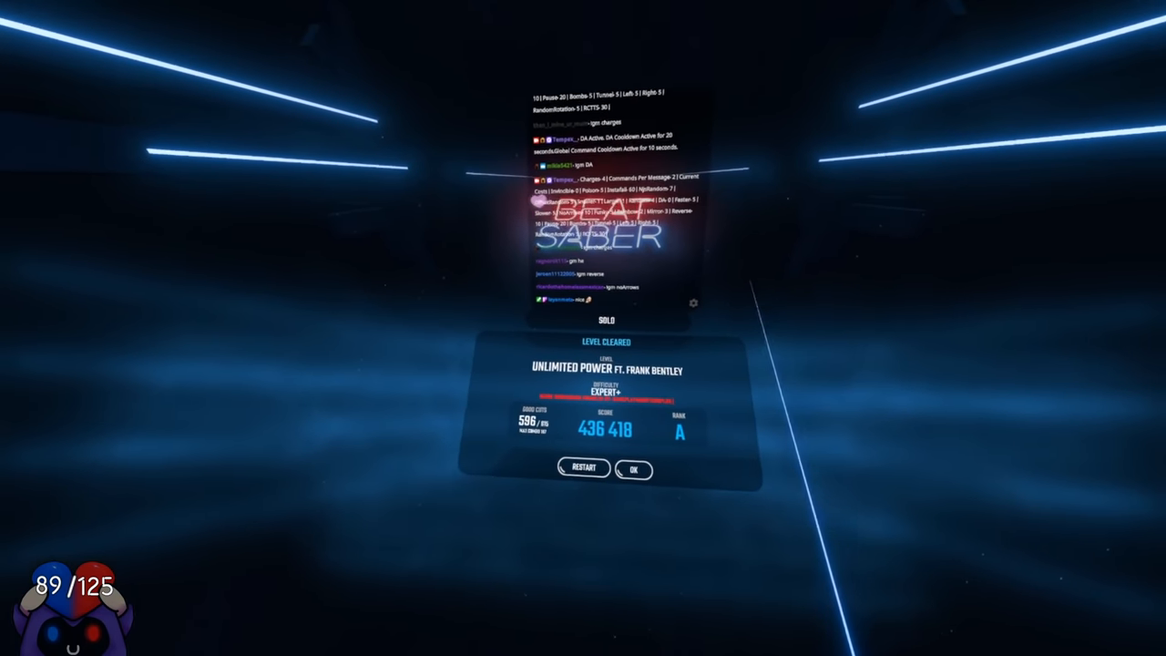
Dismiss the Level Cleared results and pick I Need You from Original Soundtrack Vol. 2.
left_click(633, 469)
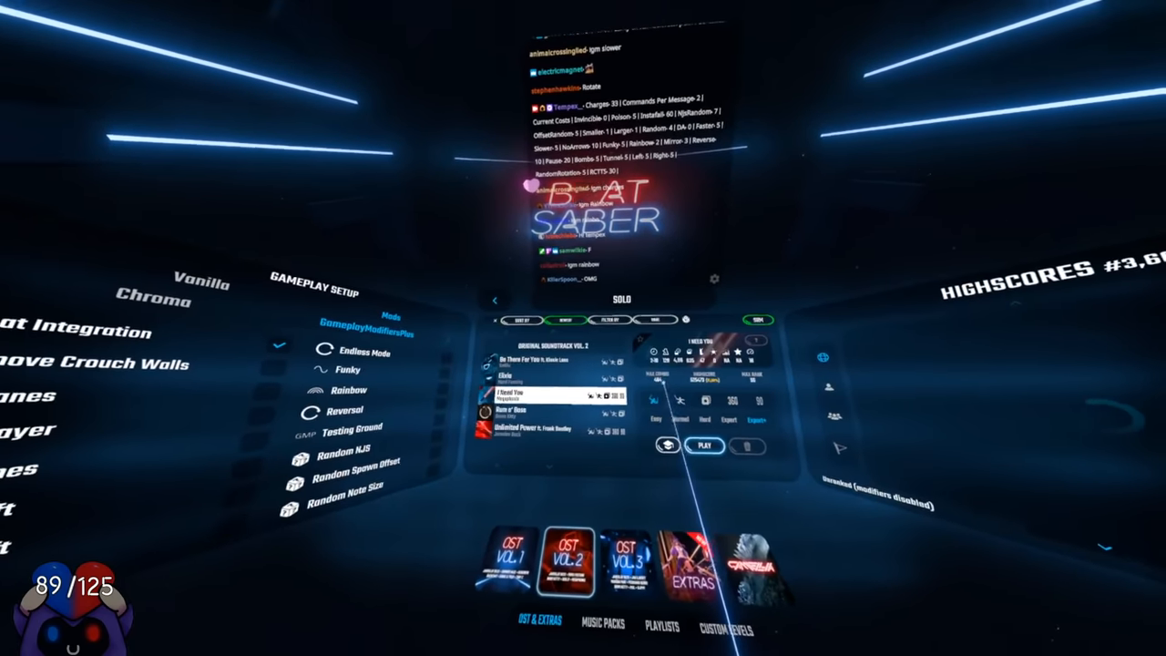
Start Crab Rave on Expert+, then resume it from the pause menu with Continue.
left_click(702, 446)
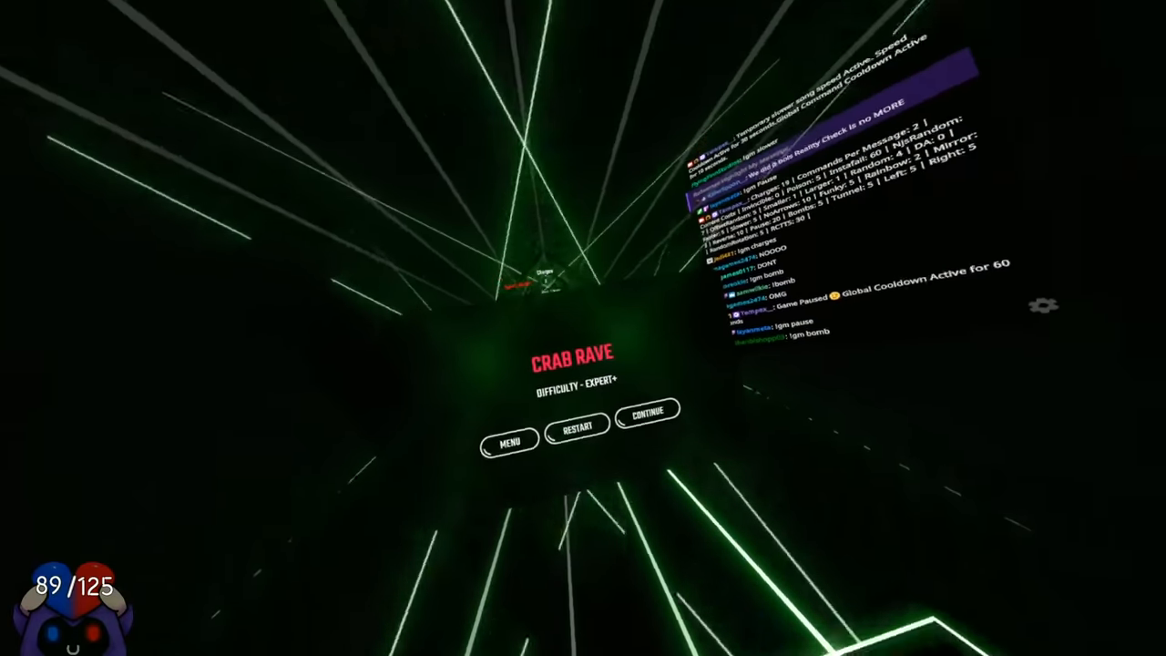
left_click(648, 416)
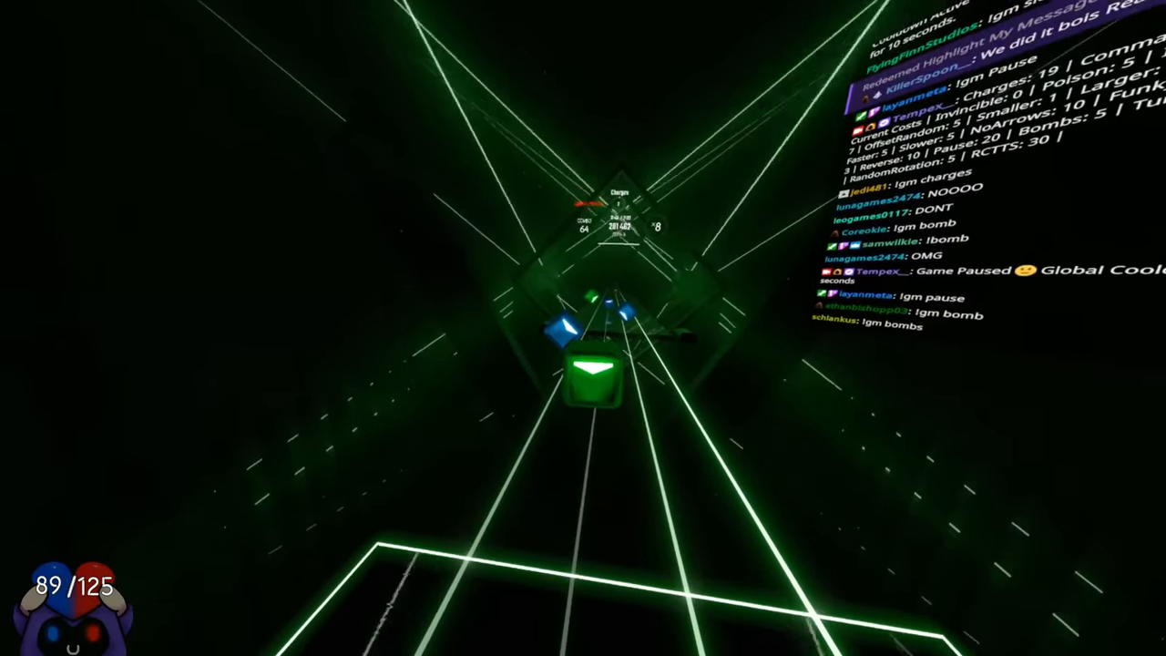